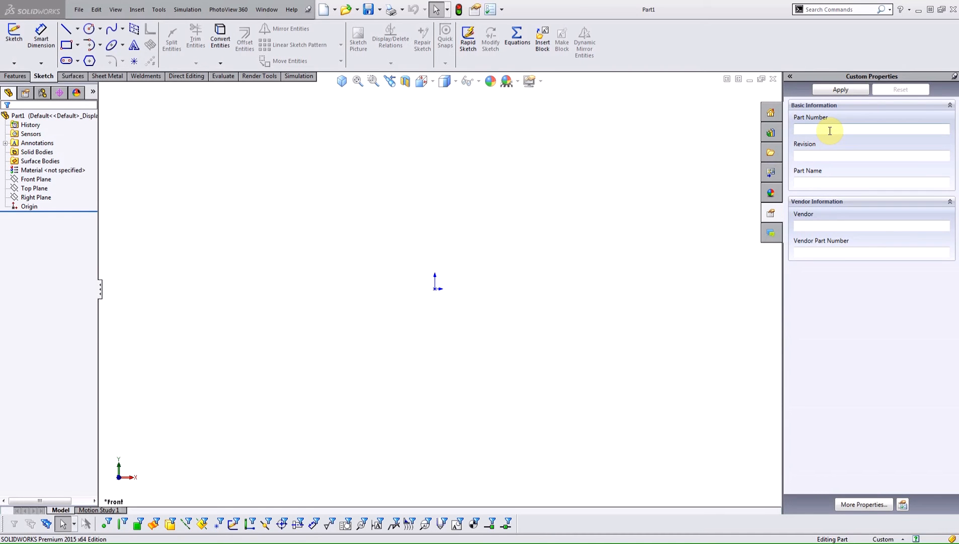
Enter part number 1024547, vendor ACME and vendor part number 454574, then apply them to the part.
{"action": "left_click", "coordinate": [869, 129]}
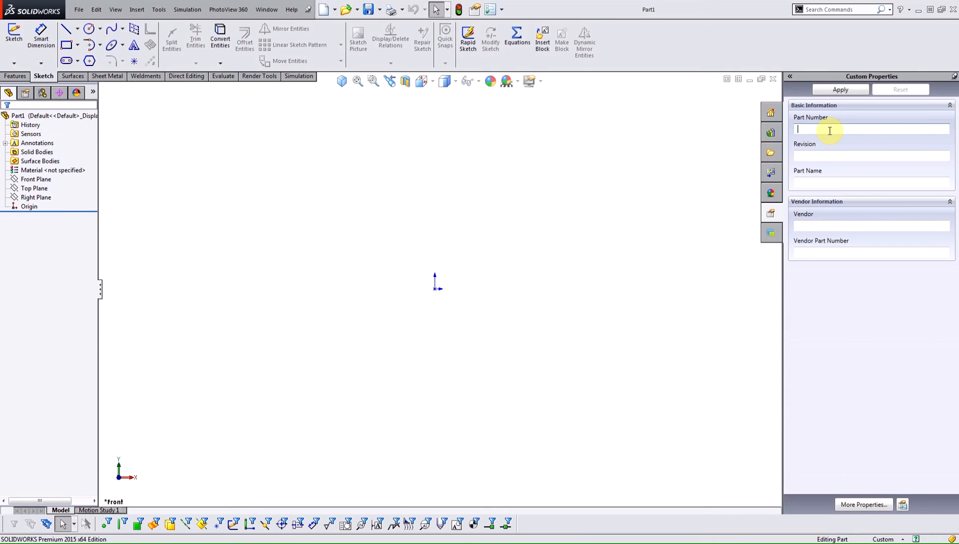
{"action": "type", "text": "1024547"}
{"action": "left_click", "coordinate": [871, 182]}
{"action": "type", "text": "G"}
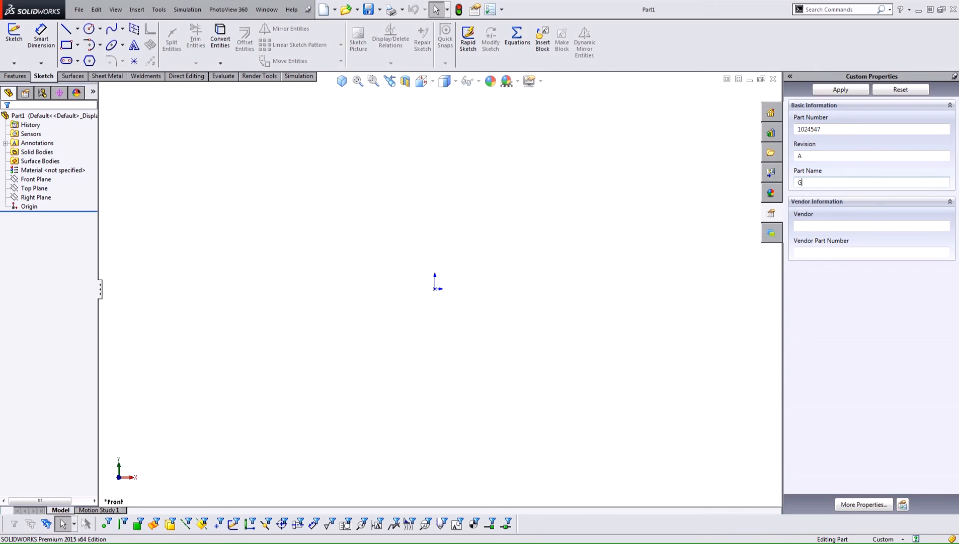
{"action": "left_click", "coordinate": [871, 226]}
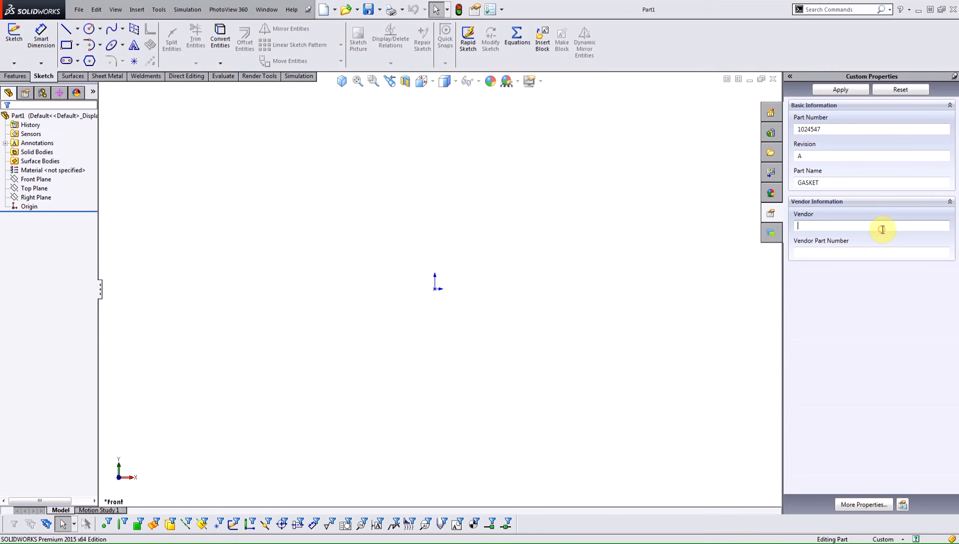
{"action": "type", "text": "ACME"}
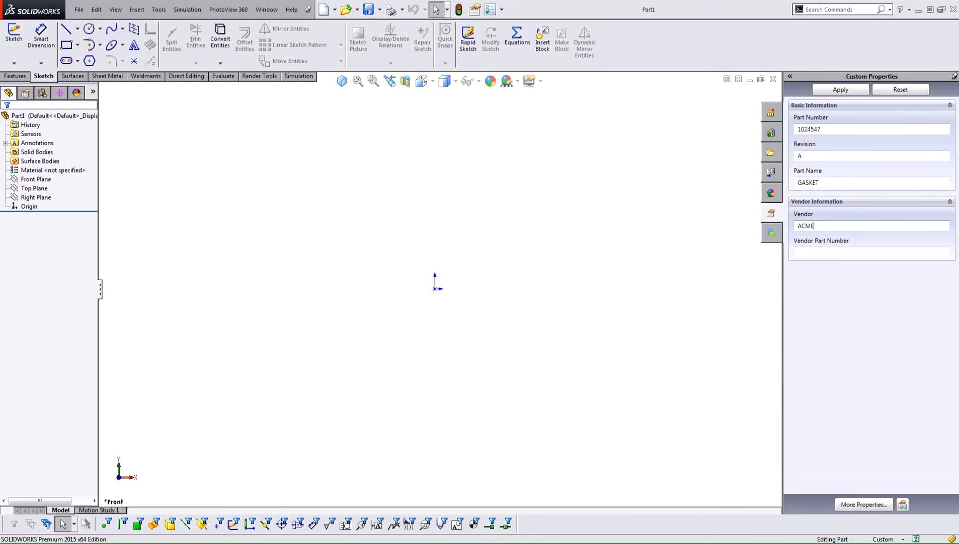
{"action": "type", "text": "454574"}
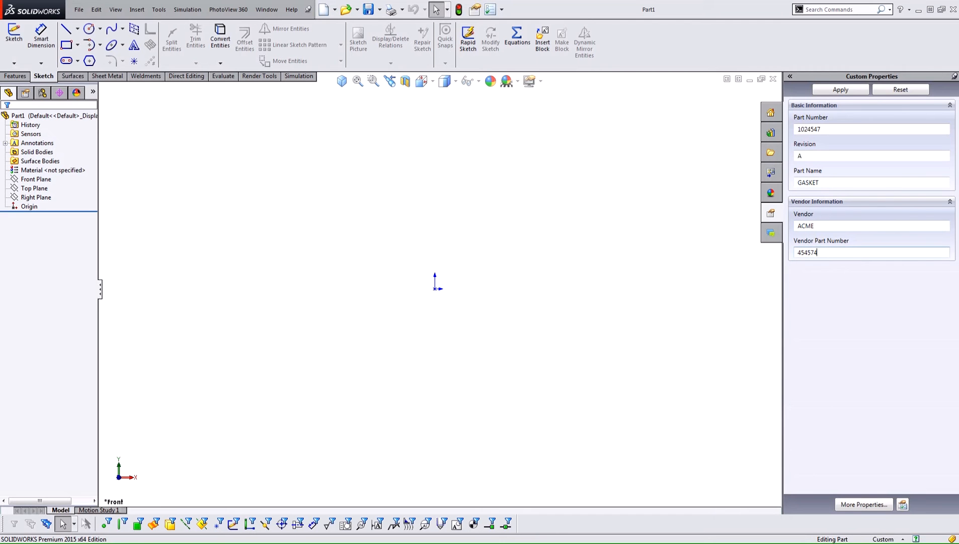
{"action": "left_click", "coordinate": [841, 89]}
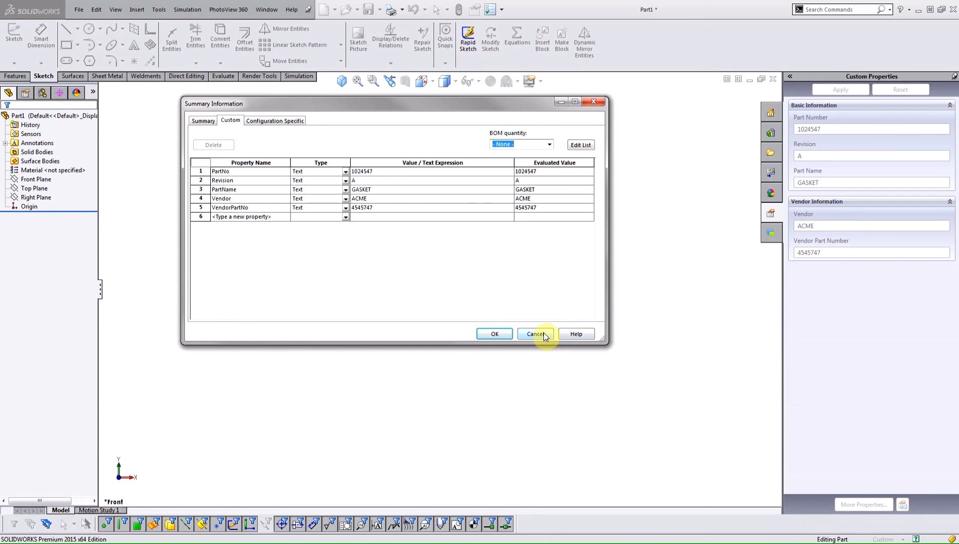
Close the Summary Information dialog without changing the stored custom properties.
{"action": "left_click", "coordinate": [535, 333]}
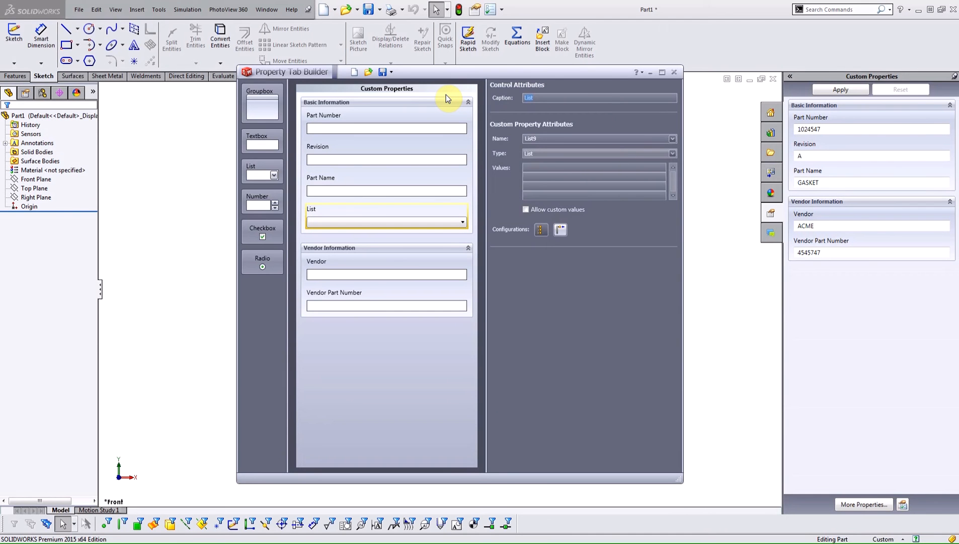
Caption the new list Drawn By and name its property DrawnBy, then bring up the names spreadsheet.
{"action": "type", "text": "Drtawn"}
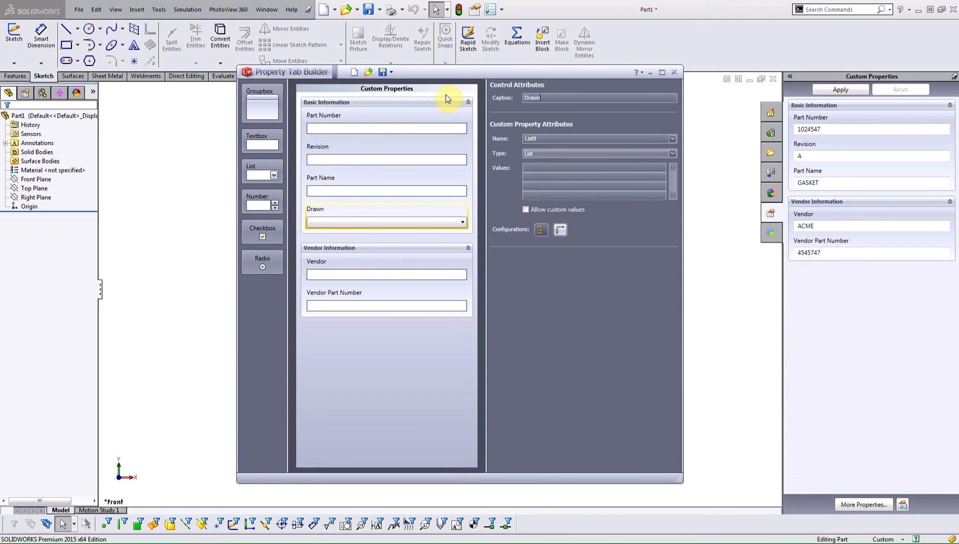
{"action": "type", "text": "By"}
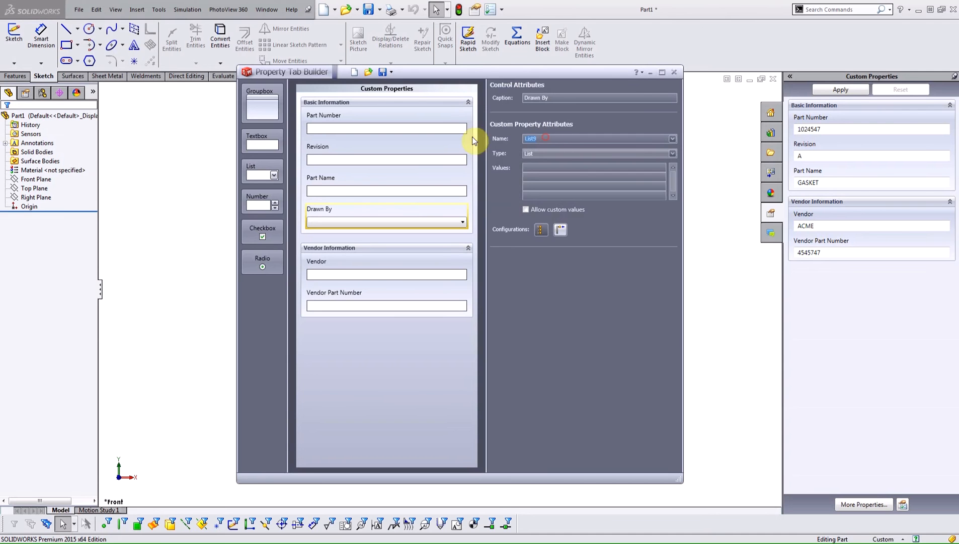
{"action": "type", "text": "DrawnBy"}
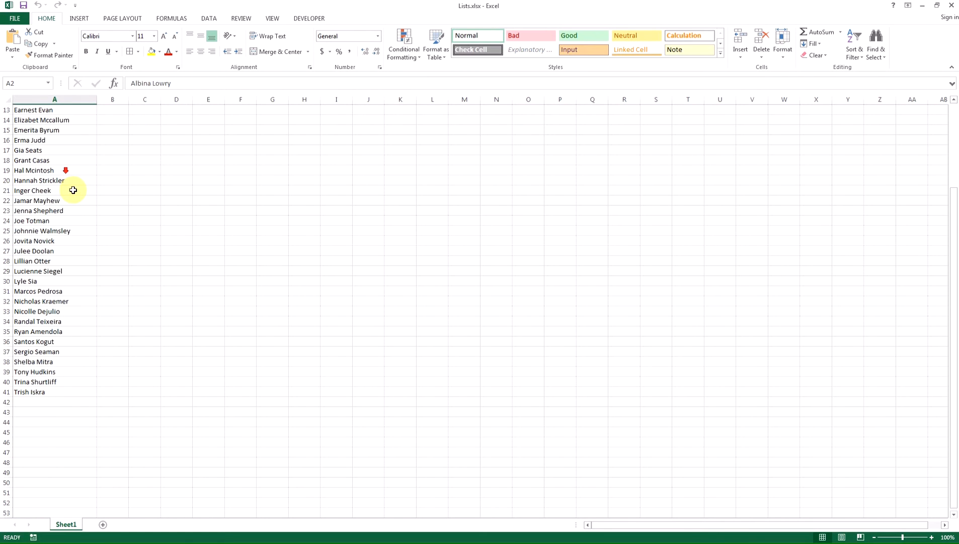
{"action": "scroll", "scroll_direction": "up", "scroll_amount": 3}
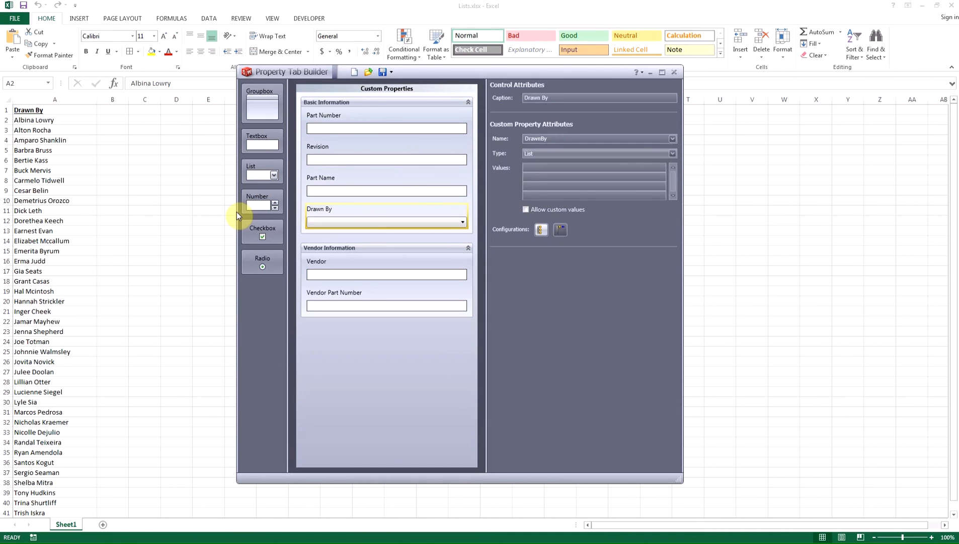
{"action": "mouse_move", "coordinate": [678, 155]}
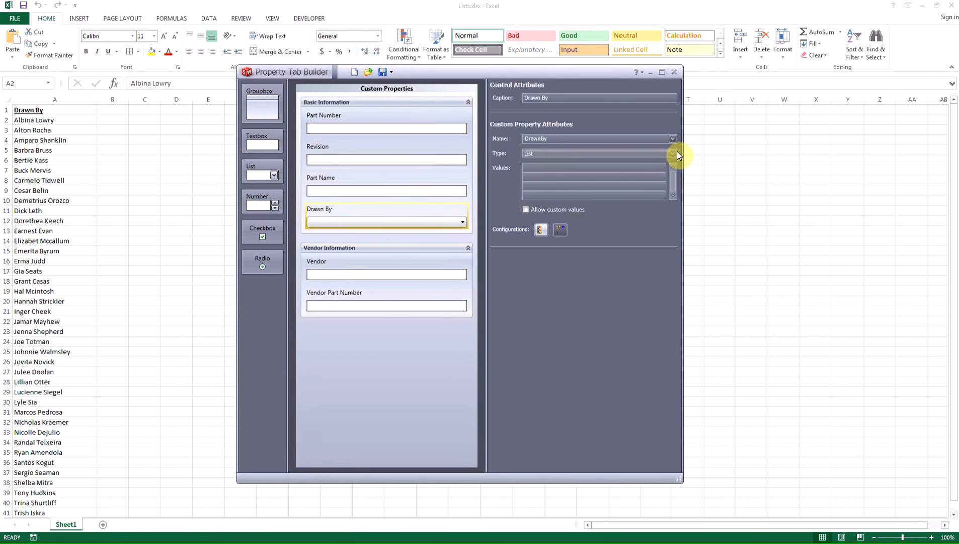
Source the Drawn By list values from the Excel file Lists.xlsx.
{"action": "left_click", "coordinate": [672, 154]}
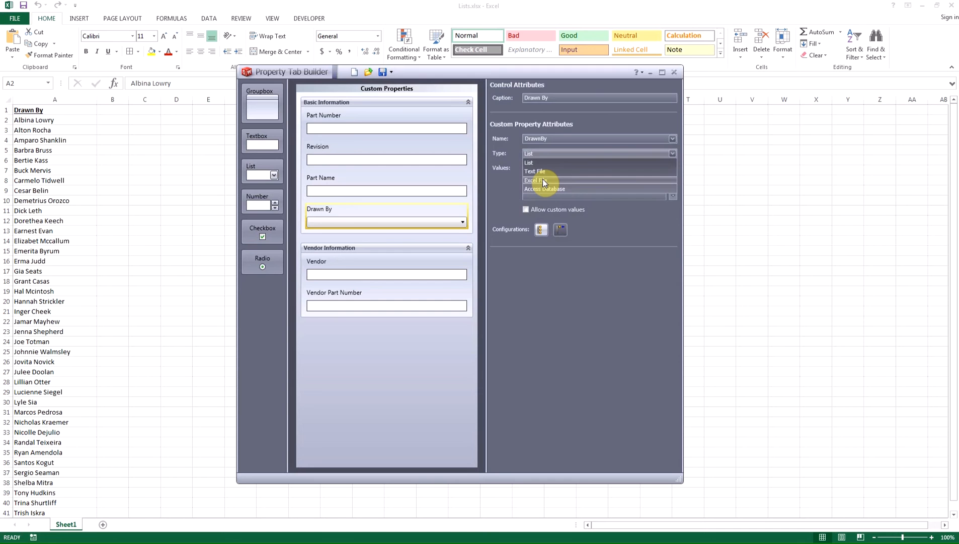
{"action": "left_click", "coordinate": [535, 180]}
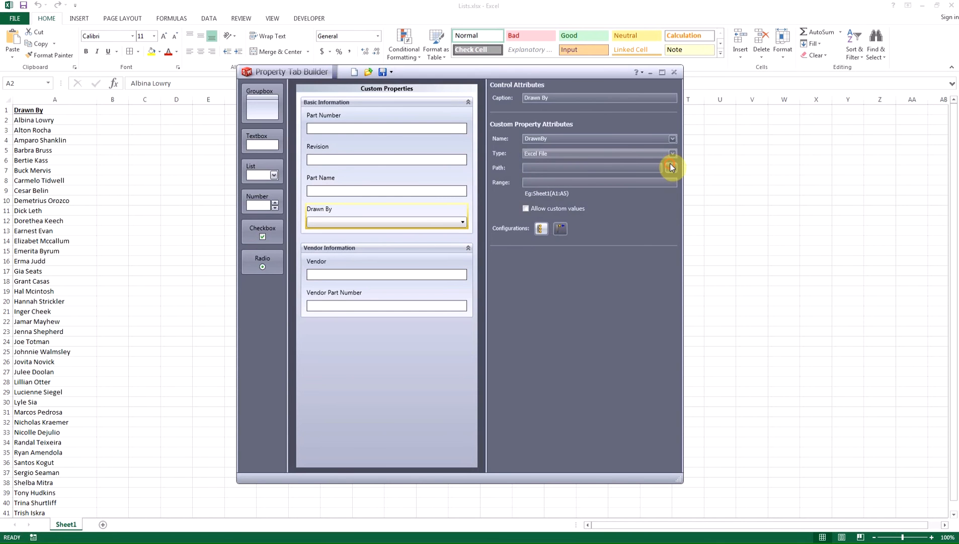
{"action": "left_click", "coordinate": [672, 167]}
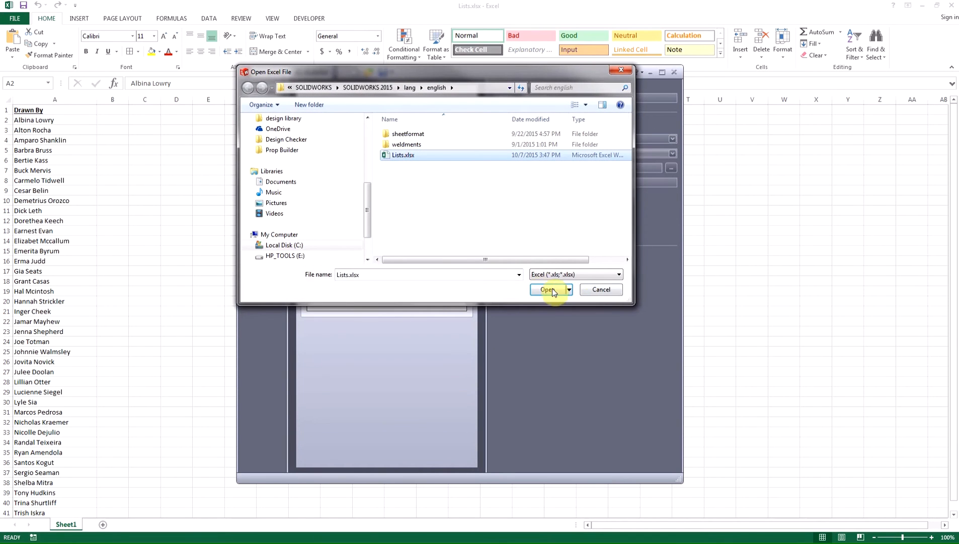
{"action": "left_click", "coordinate": [546, 289]}
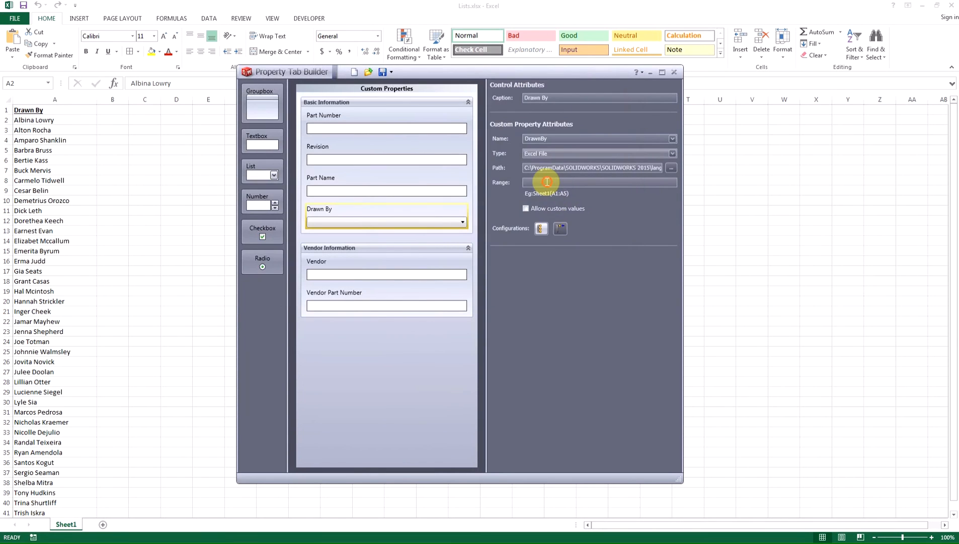
{"action": "mouse_move", "coordinate": [559, 203]}
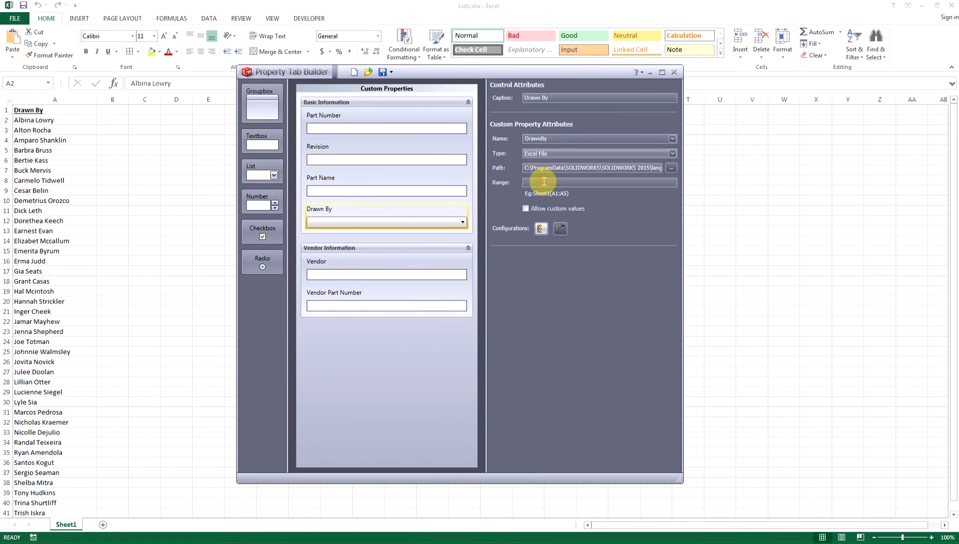
Set the Drawn By value range to Sheet1(A2:A500).
{"action": "type", "text": "Sheet"}
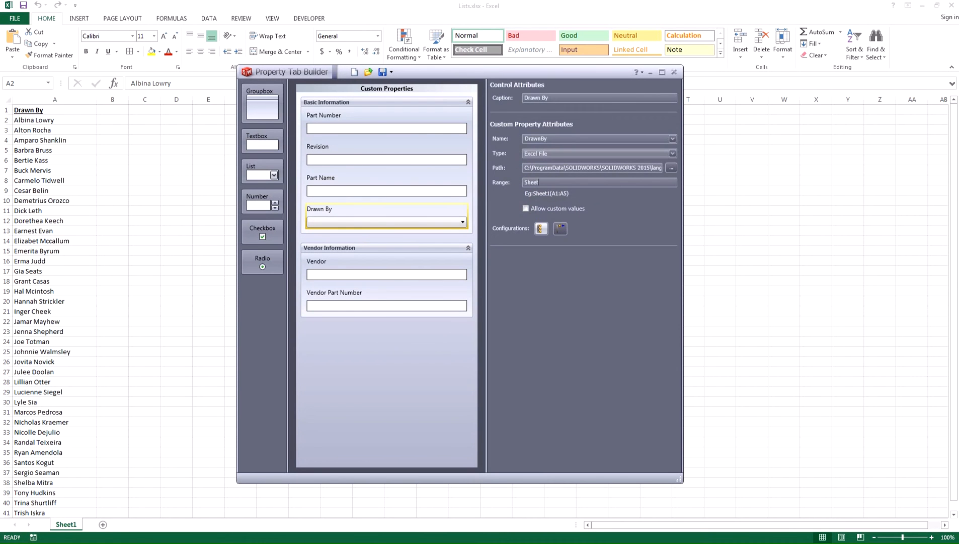
{"action": "type", "text": "1(A2:A"}
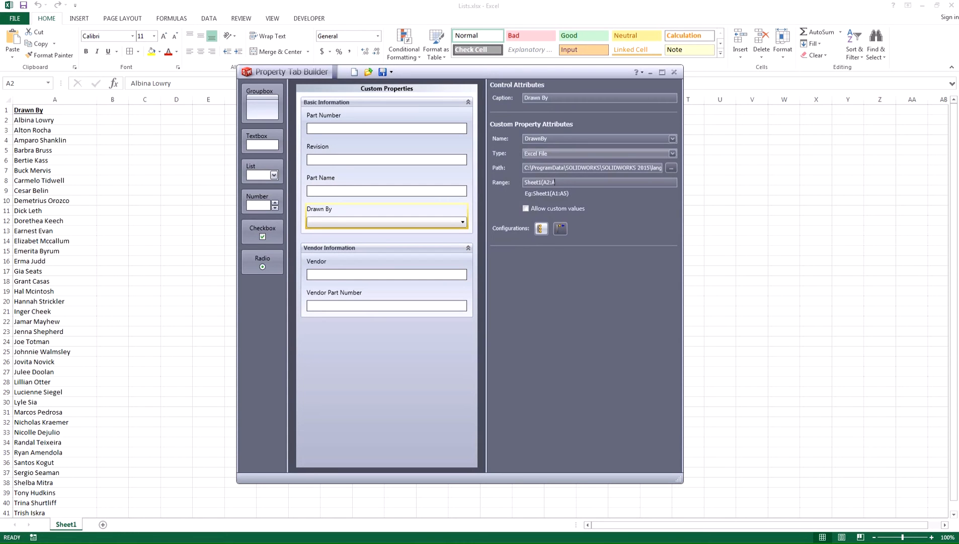
{"action": "type", "text": "500)"}
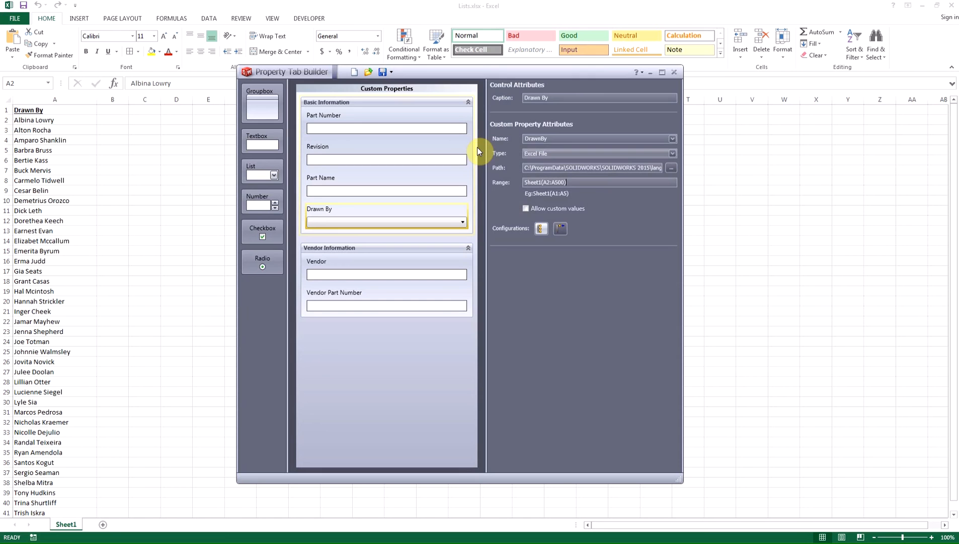
{"action": "mouse_move", "coordinate": [678, 329]}
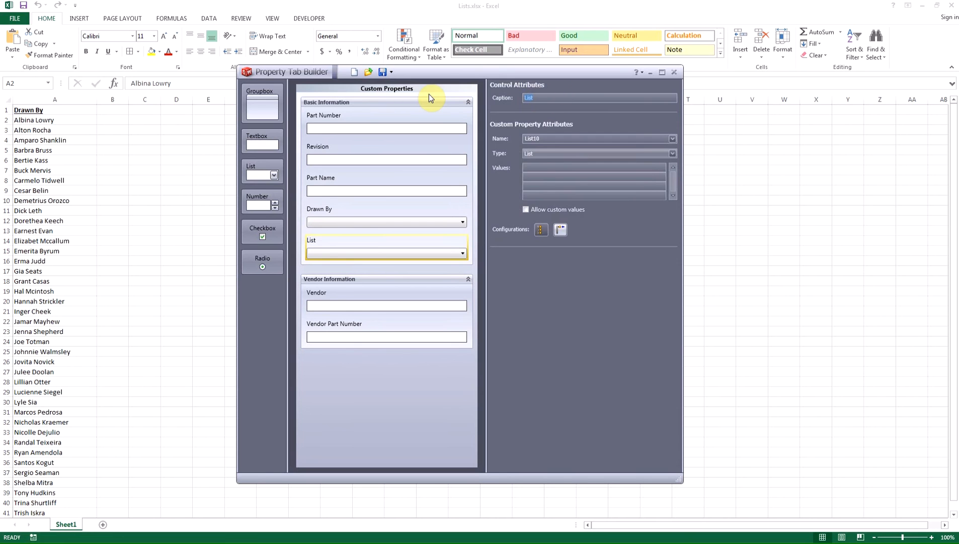
Caption the second list Checked By and name its property CheckedBy.
{"action": "type", "text": "Checked By"}
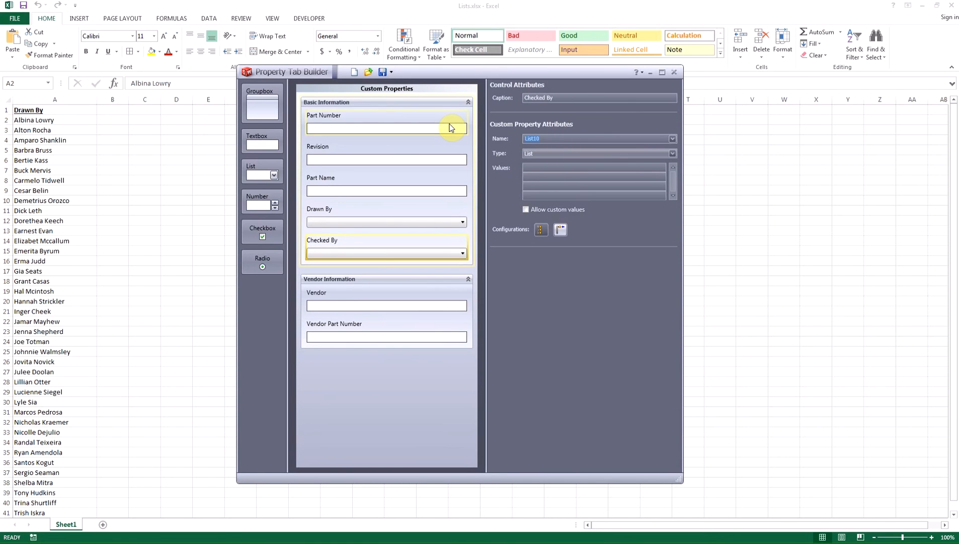
{"action": "type", "text": "CheckedBy"}
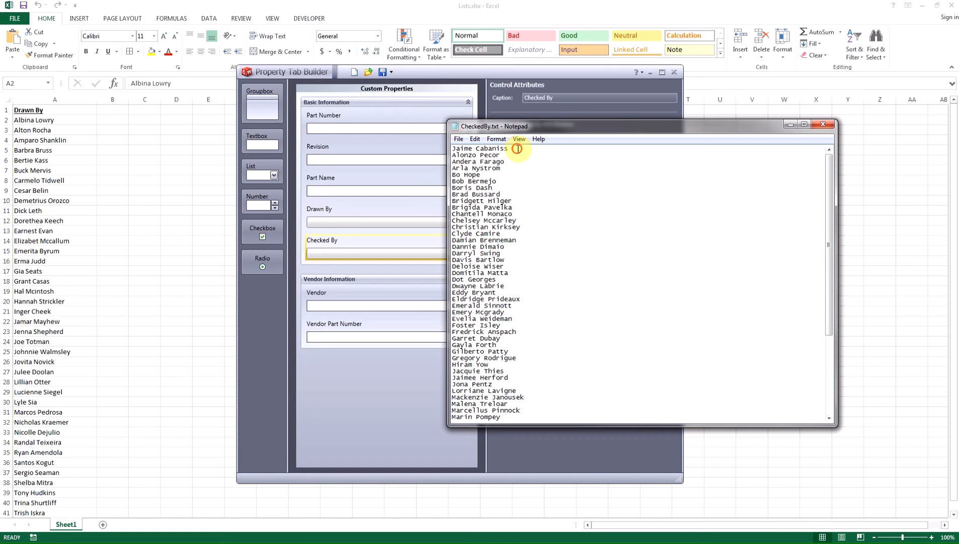
Scroll through the list of names in CheckedBy.txt.
{"action": "scroll", "scroll_direction": "down", "scroll_amount": 3}
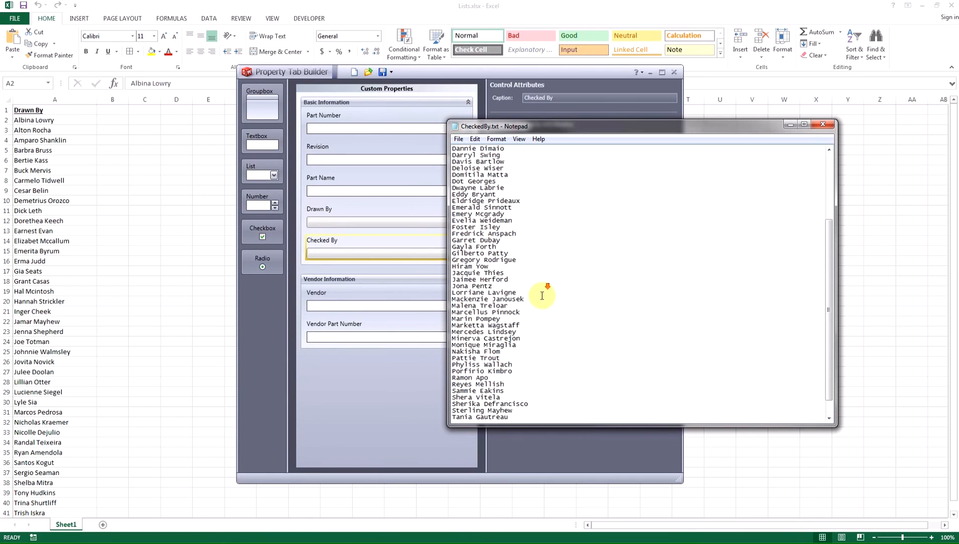
{"action": "scroll", "scroll_direction": "down", "scroll_amount": 3}
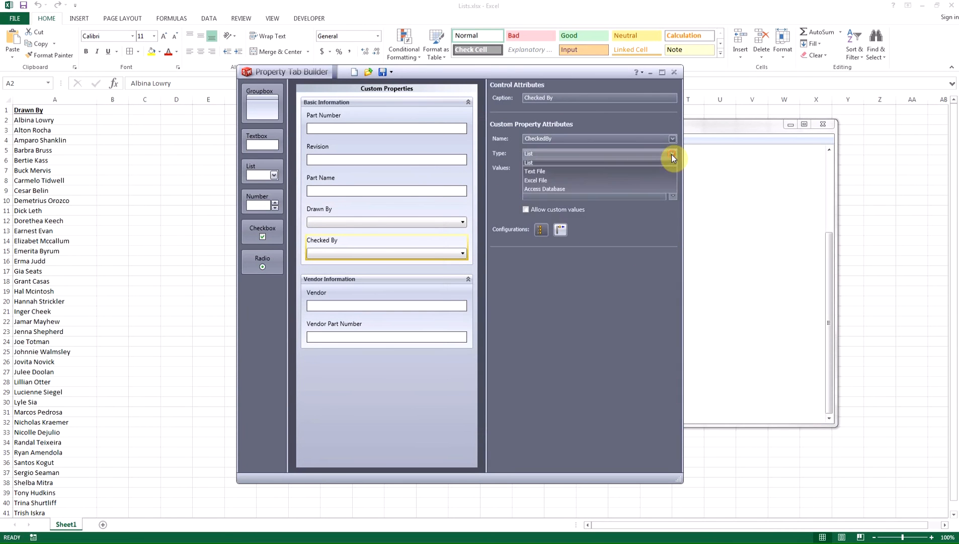
Source the Checked By list values from the text file CheckedBy.txt.
{"action": "left_click", "coordinate": [533, 171]}
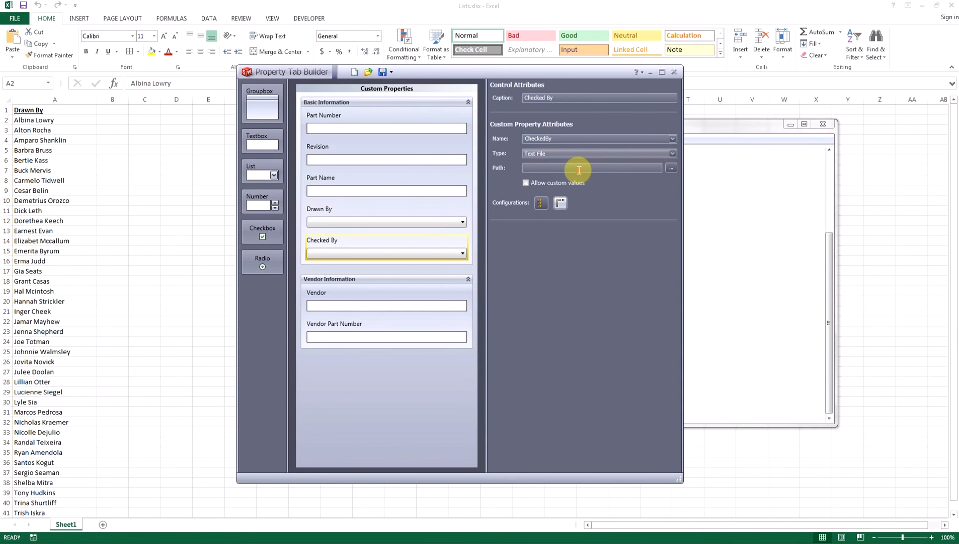
{"action": "left_click", "coordinate": [670, 169]}
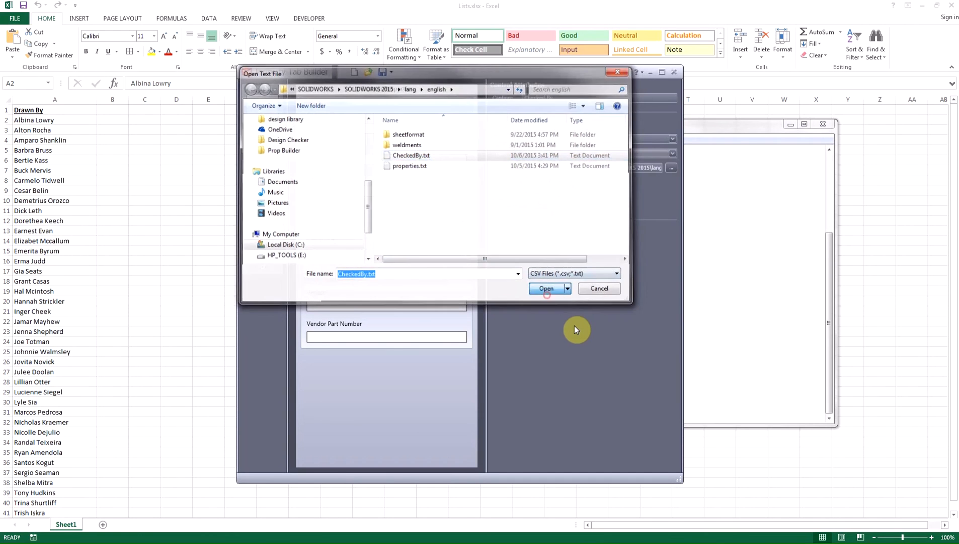
{"action": "left_click", "coordinate": [546, 288]}
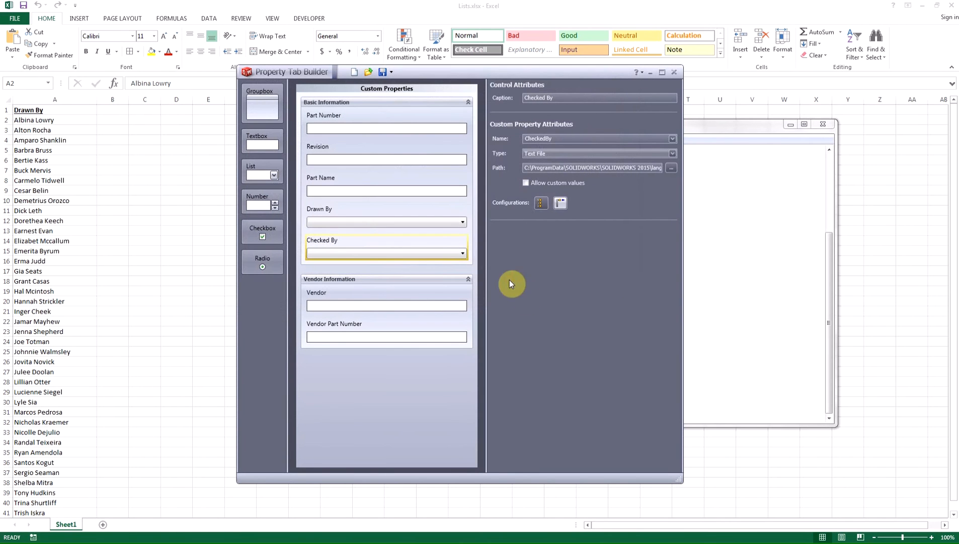
{"action": "left_click", "coordinate": [326, 101]}
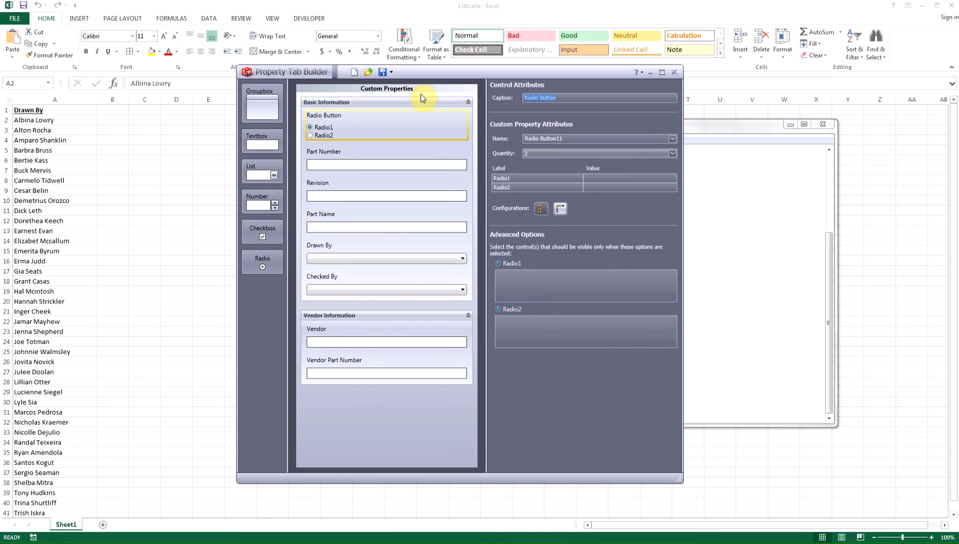
Caption the radio group Part Type with options Custom Part and Purchased Part.
{"action": "type", "text": "Part Type"}
{"action": "left_click", "coordinate": [536, 187]}
{"action": "type", "text": "Purchased Part"}
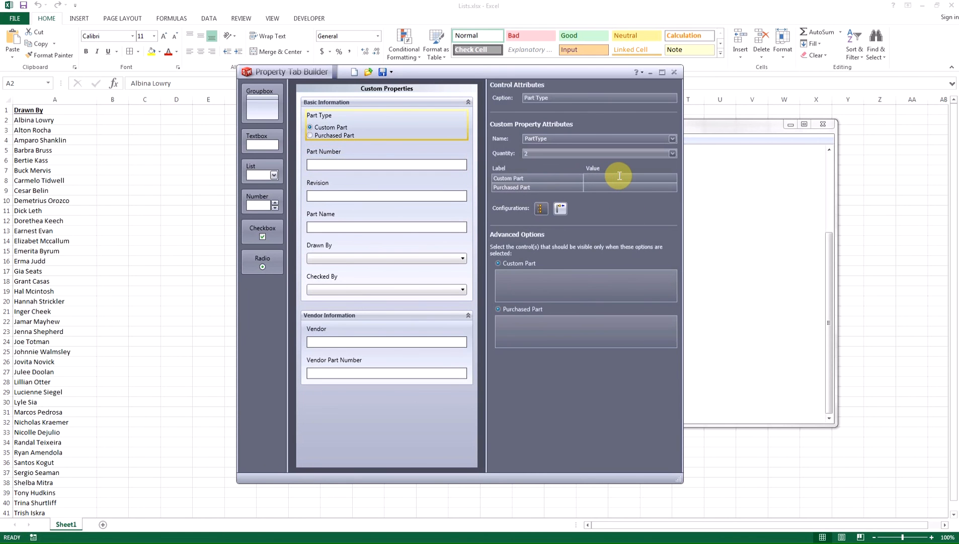
Give Custom Part the stored value Custom and Purchased Part the value Purchased.
{"action": "type", "text": "Custom"}
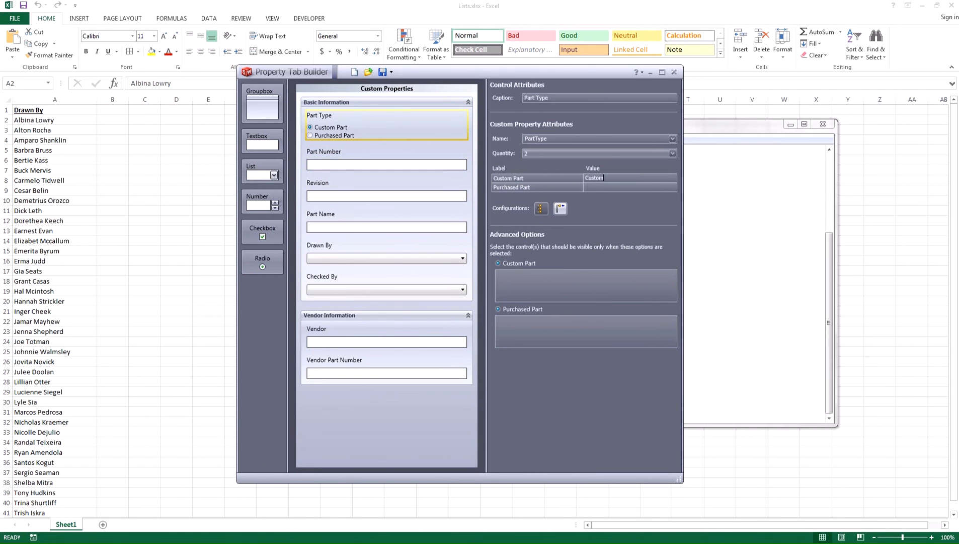
{"action": "type", "text": "Purchased"}
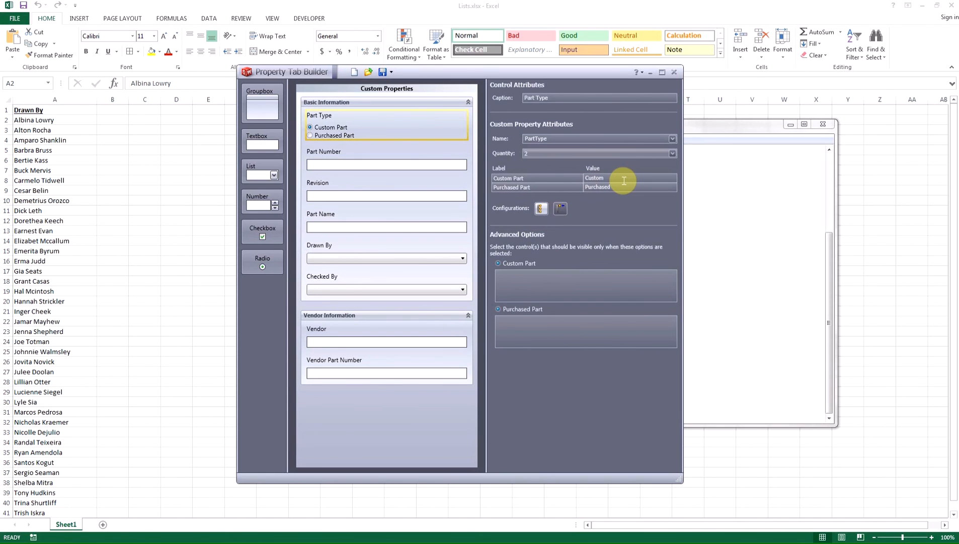
{"action": "mouse_move", "coordinate": [619, 189]}
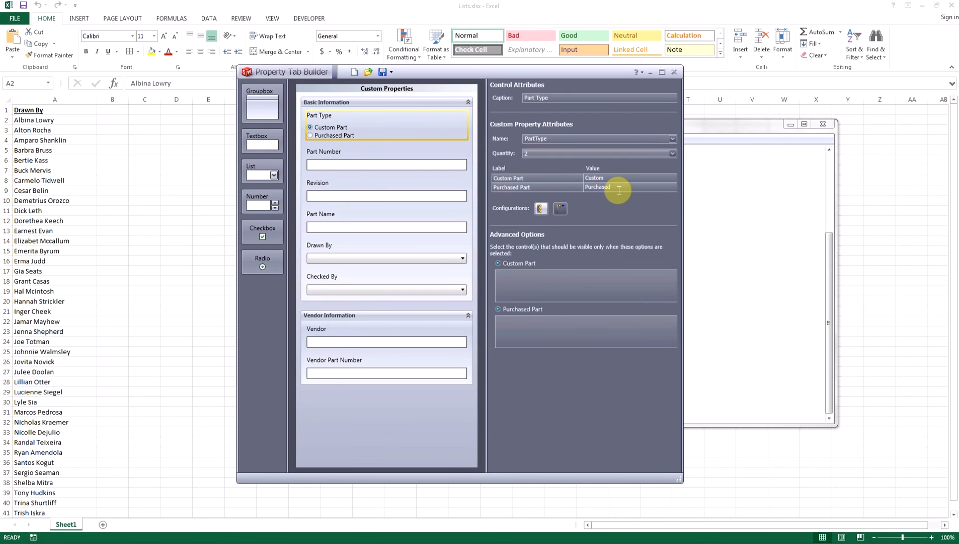
{"action": "mouse_move", "coordinate": [592, 343]}
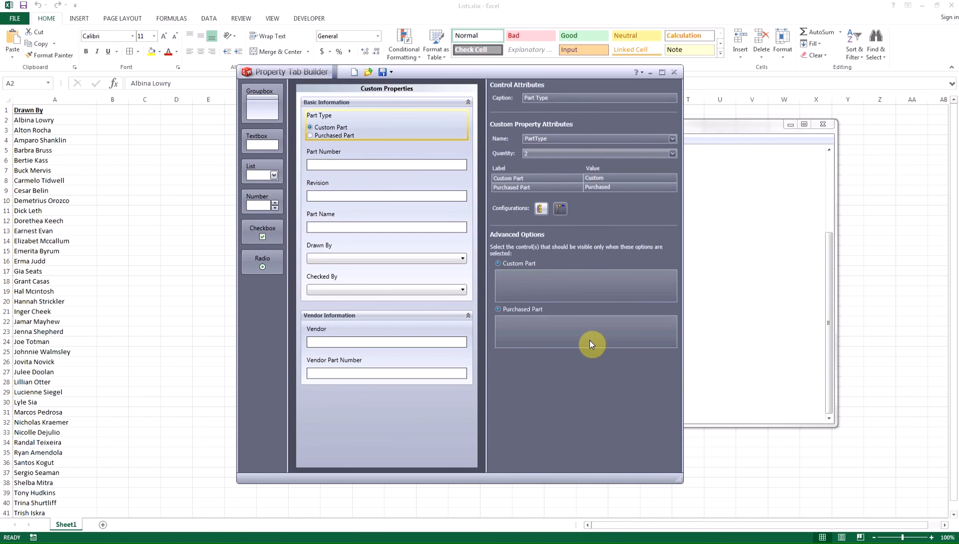
{"action": "mouse_move", "coordinate": [586, 387]}
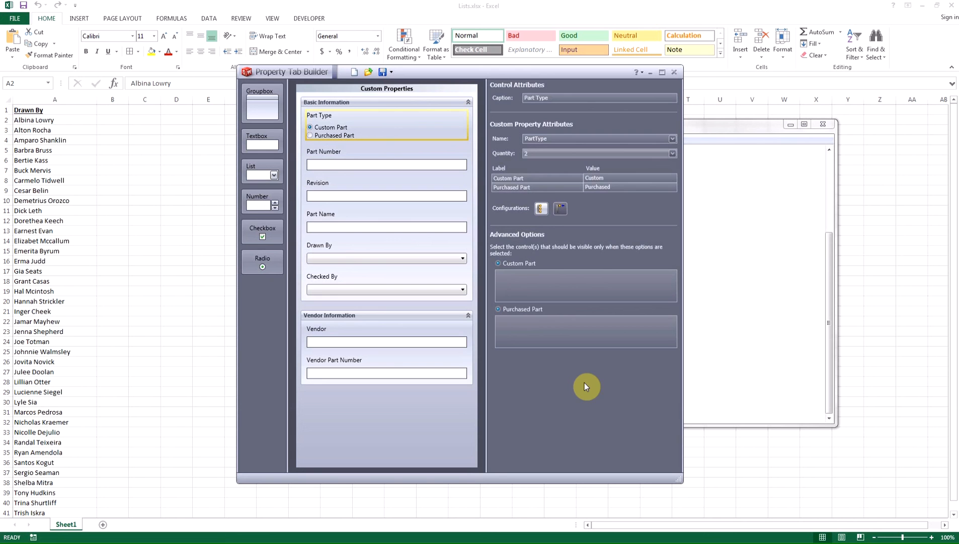
{"action": "mouse_move", "coordinate": [546, 356]}
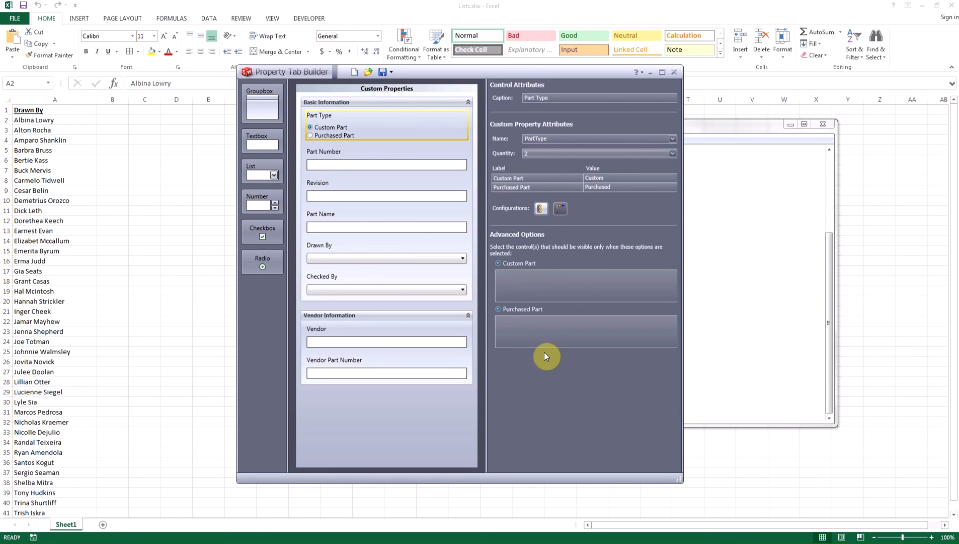
{"action": "mouse_move", "coordinate": [566, 362]}
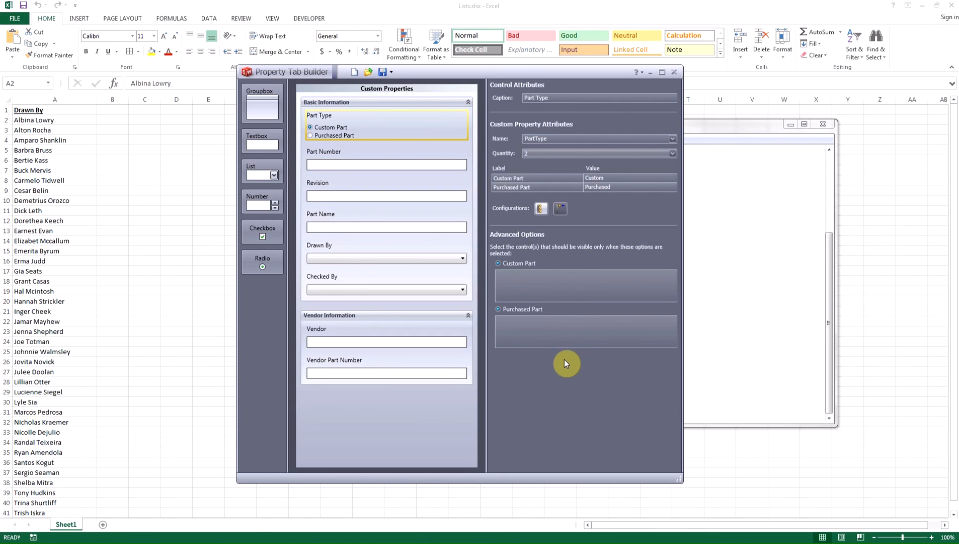
{"action": "mouse_move", "coordinate": [537, 330]}
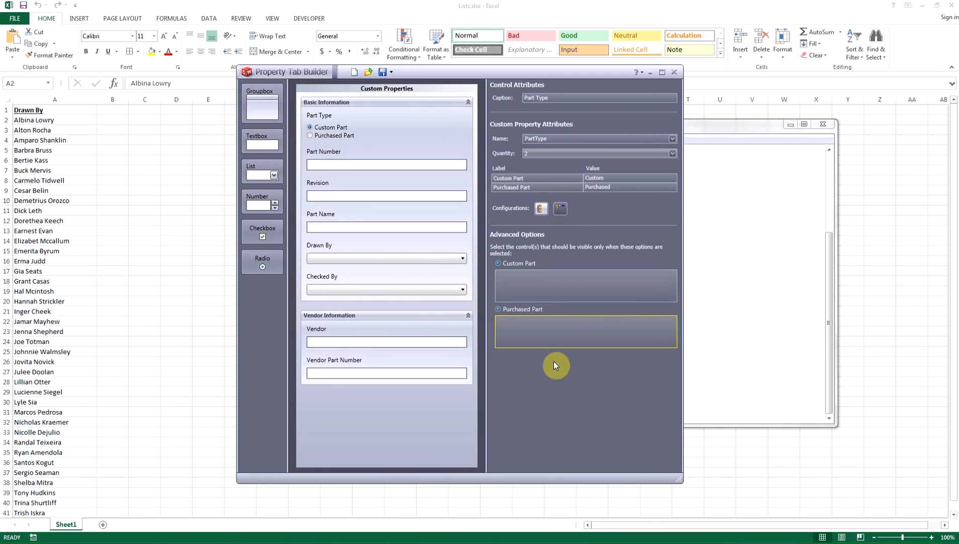
{"action": "mouse_move", "coordinate": [399, 309]}
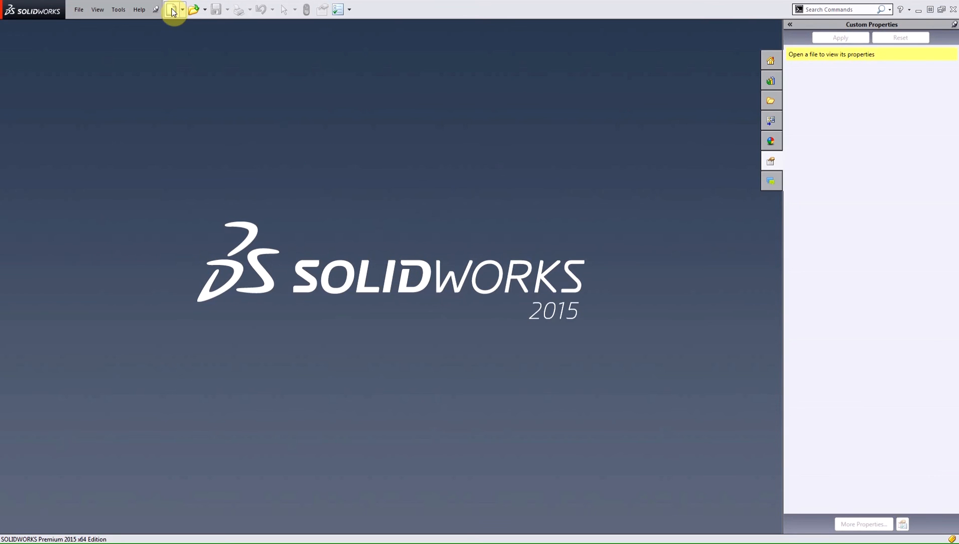
Create a new part from the Part_IN template and load its Custom Properties form.
{"action": "left_click", "coordinate": [172, 9]}
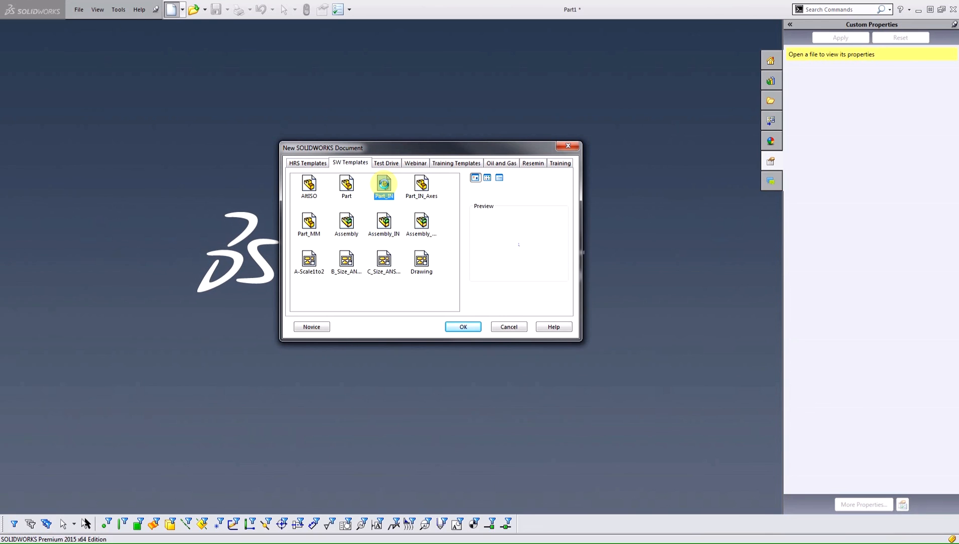
{"action": "left_click", "coordinate": [463, 326]}
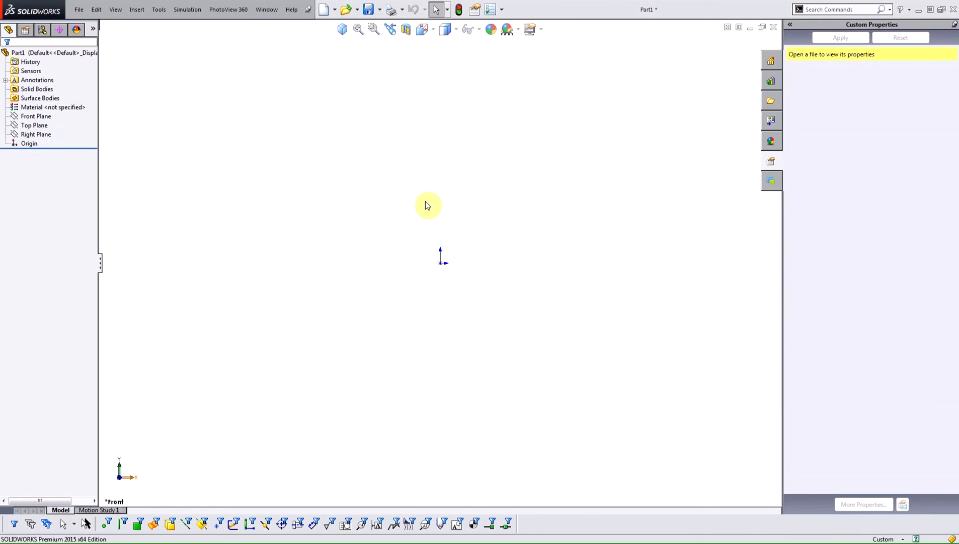
{"action": "left_click", "coordinate": [43, 76]}
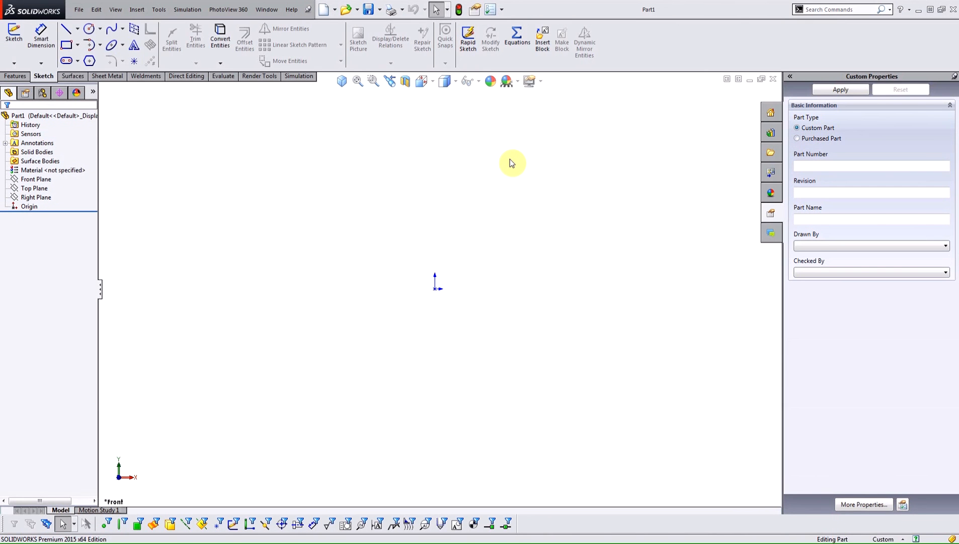
{"action": "mouse_move", "coordinate": [818, 210]}
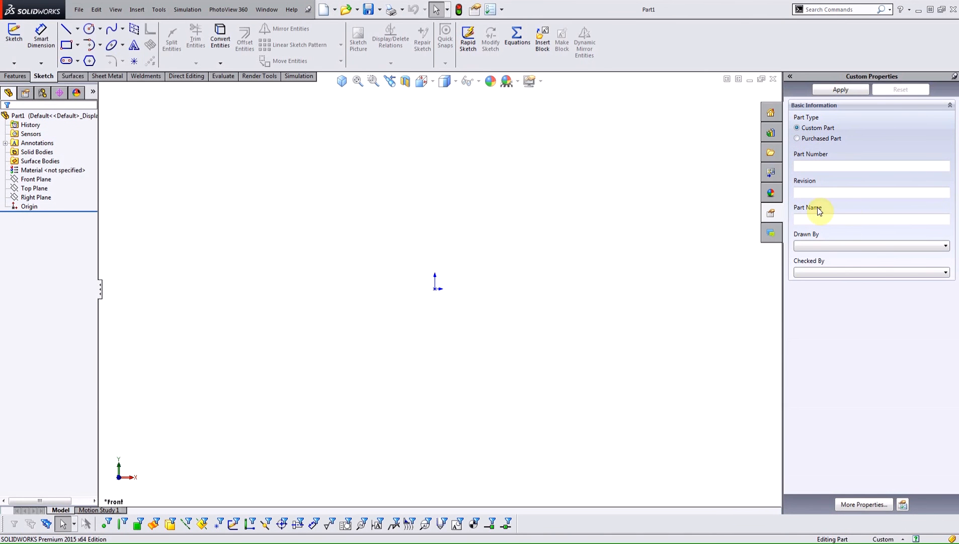
Toggle Part Type between Purchased Part and Custom Part, leaving Purchased Part with Vendor Information showing.
{"action": "left_click", "coordinate": [797, 138]}
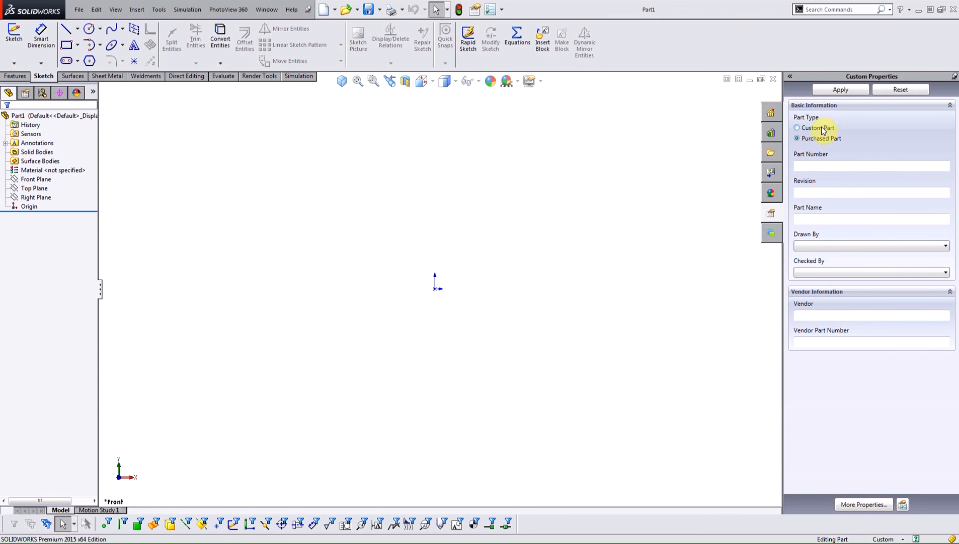
{"action": "left_click", "coordinate": [797, 127]}
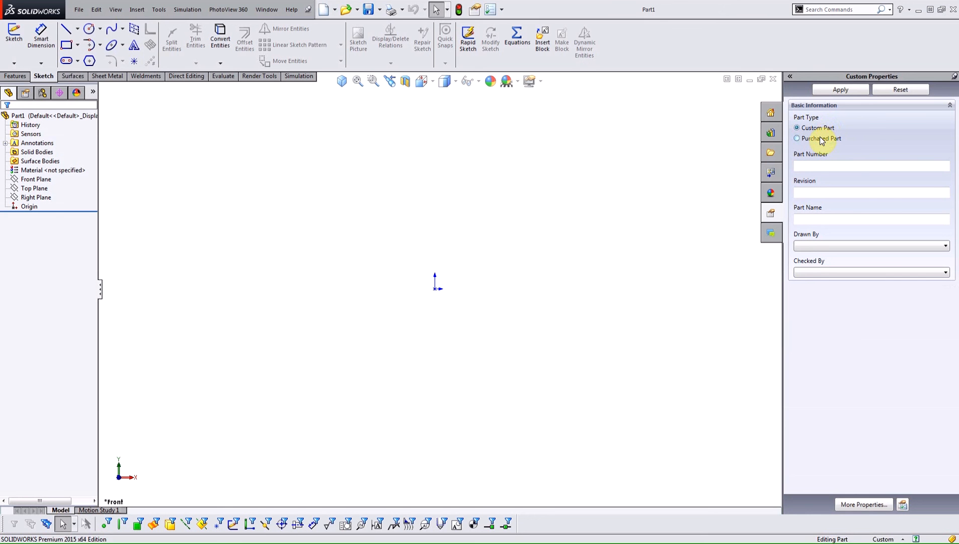
{"action": "left_click", "coordinate": [797, 138]}
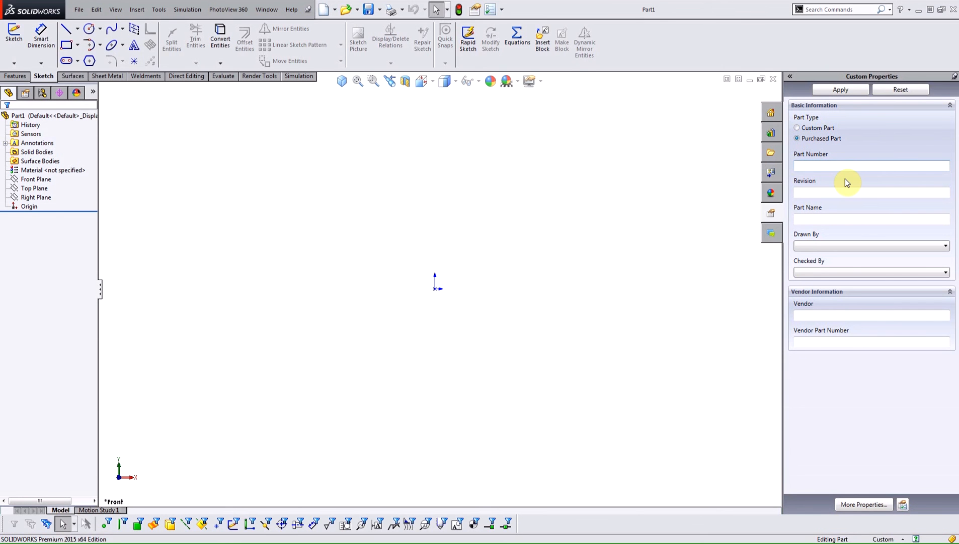
{"action": "type", "text": "10244"}
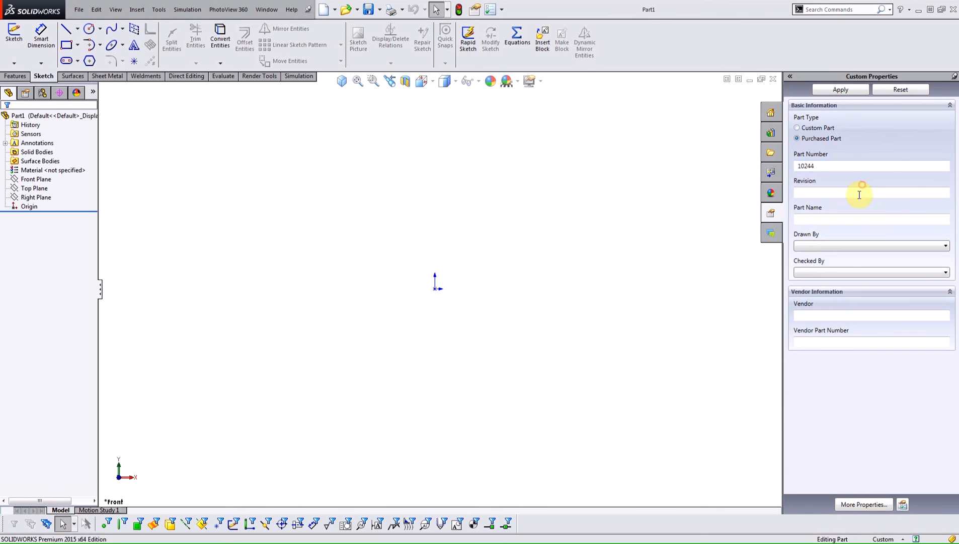
{"action": "type", "text": "A"}
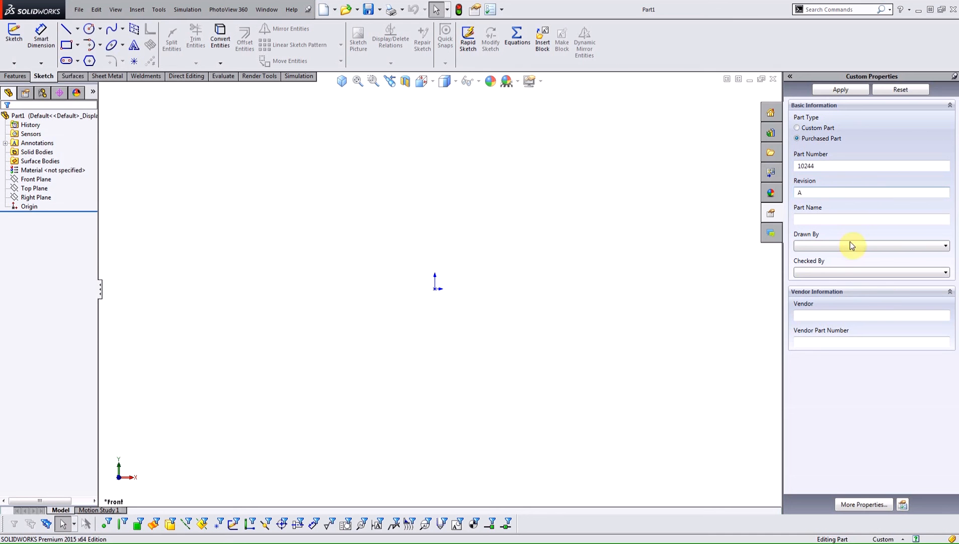
{"action": "type", "text": "GASKET"}
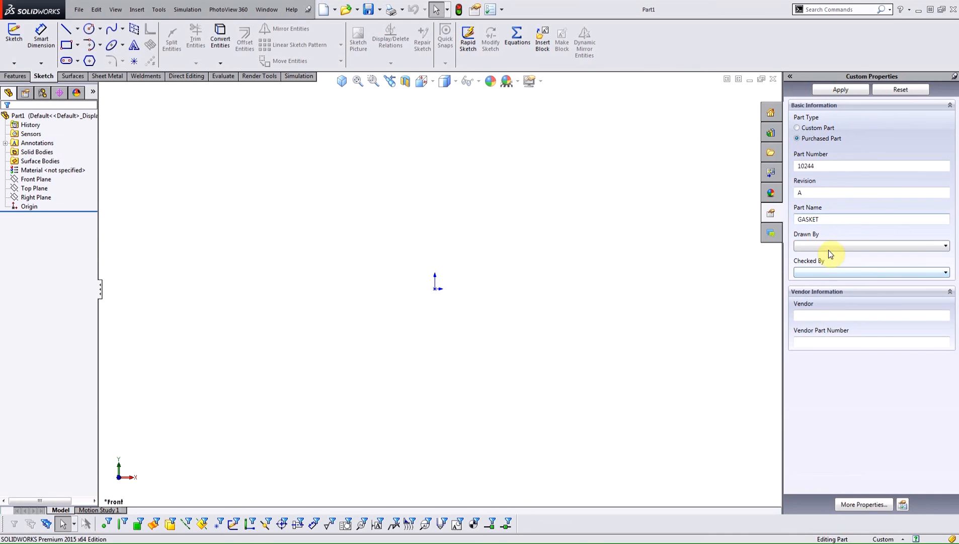
{"action": "left_click", "coordinate": [944, 246]}
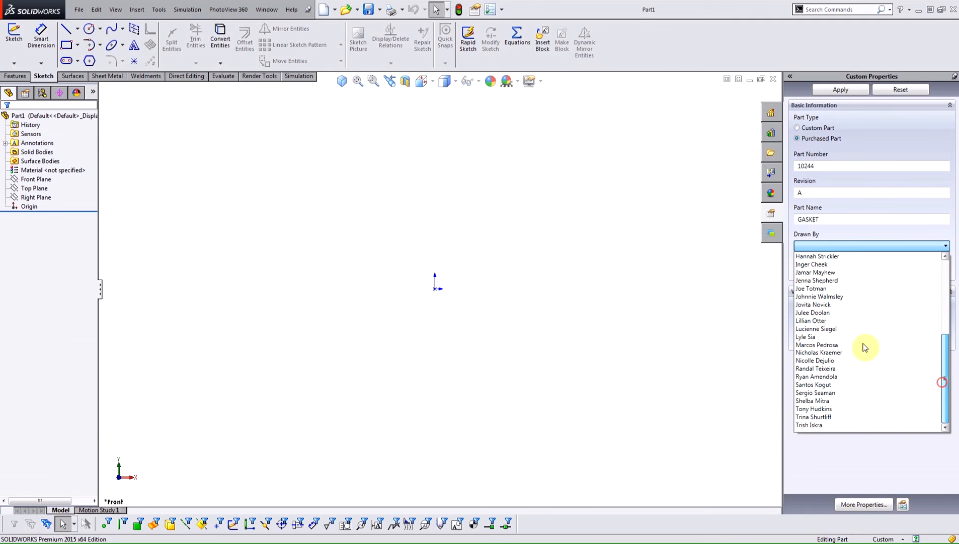
{"action": "left_click", "coordinate": [817, 344]}
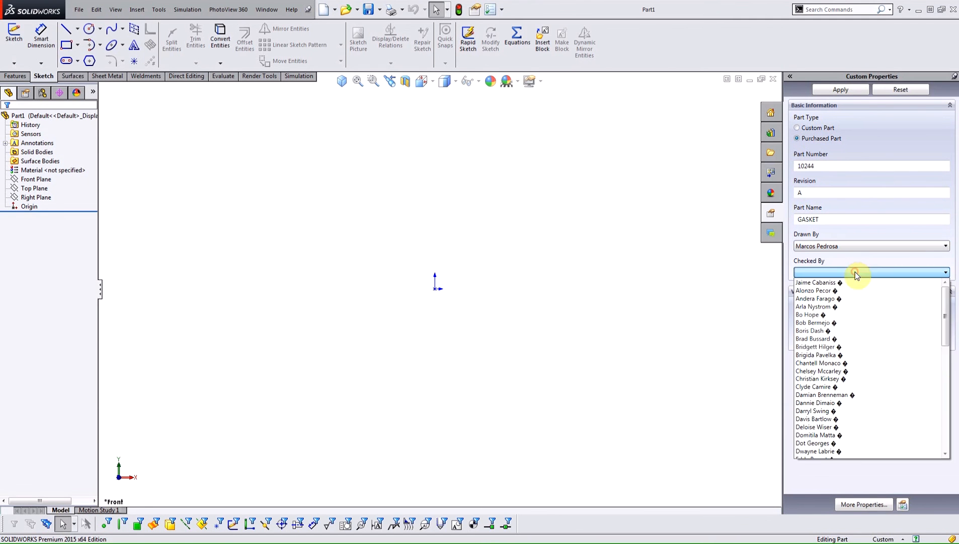
{"action": "left_click", "coordinate": [815, 452]}
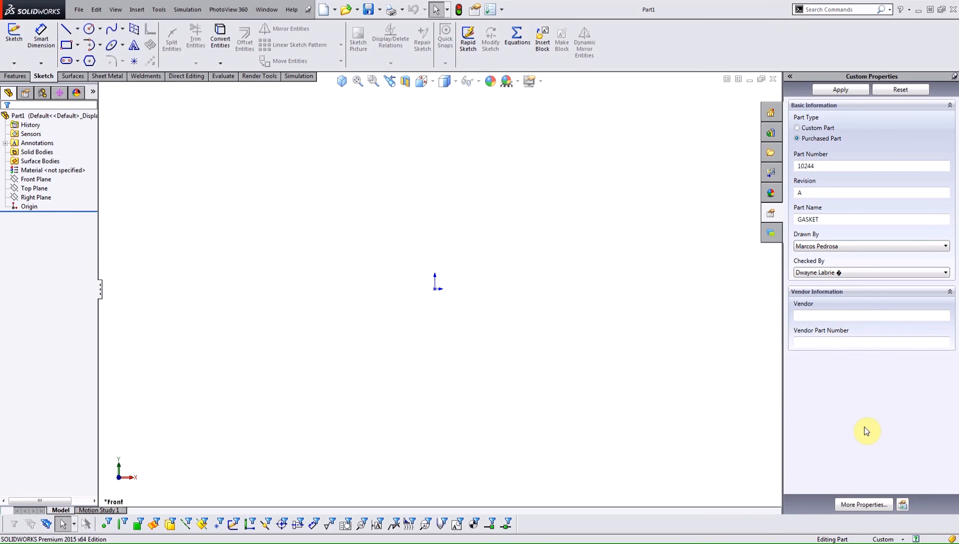
Enter vendor ACME INC and vendor part number 45757.
{"action": "left_click", "coordinate": [869, 315]}
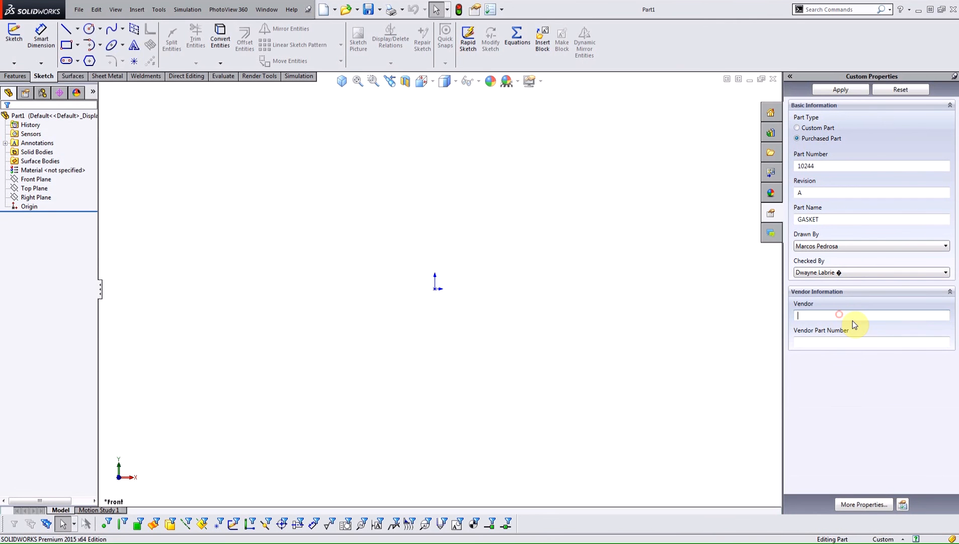
{"action": "type", "text": "ACME INC"}
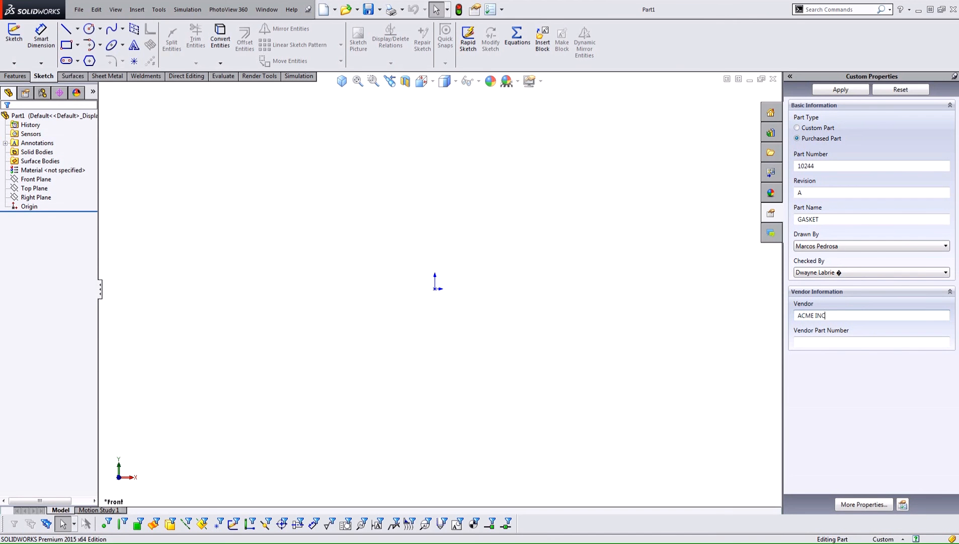
{"action": "type", "text": "45757"}
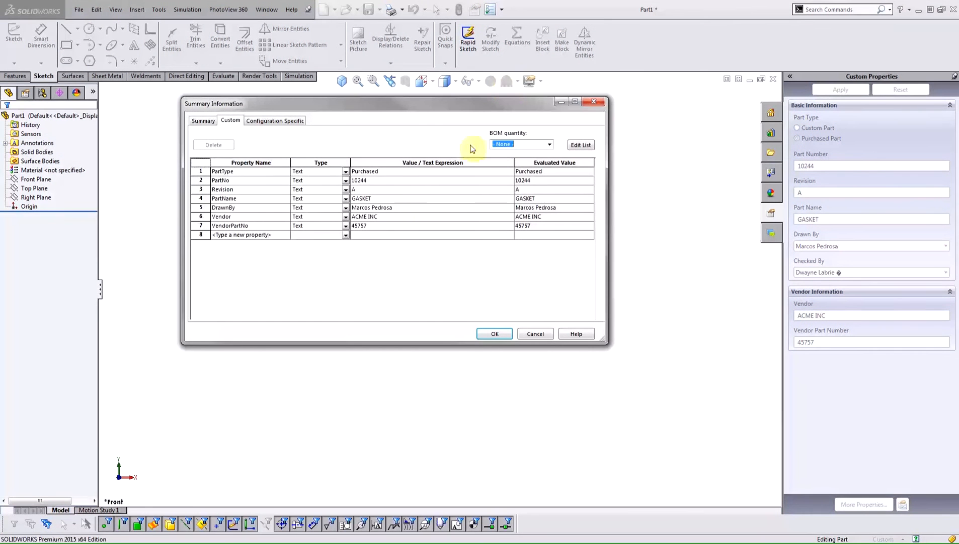
{"action": "mouse_move", "coordinate": [412, 184]}
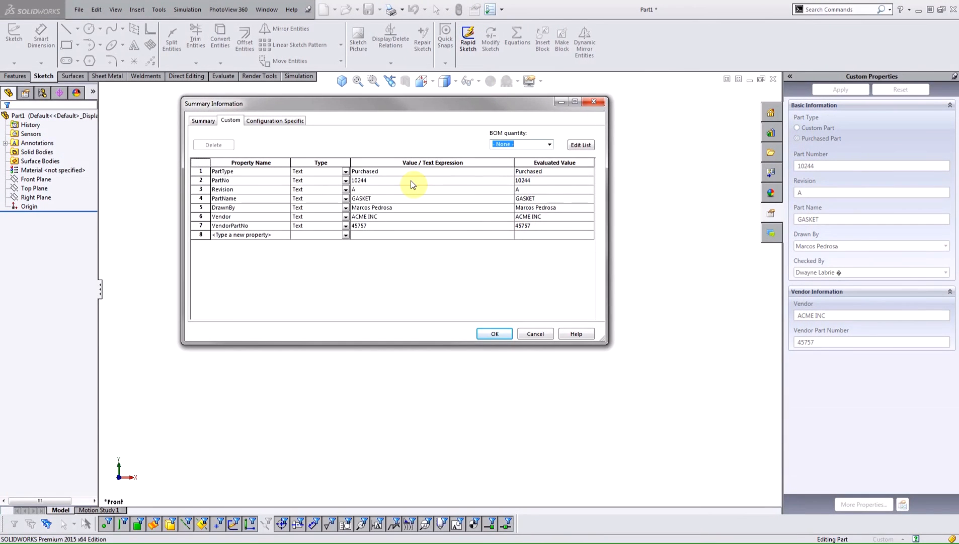